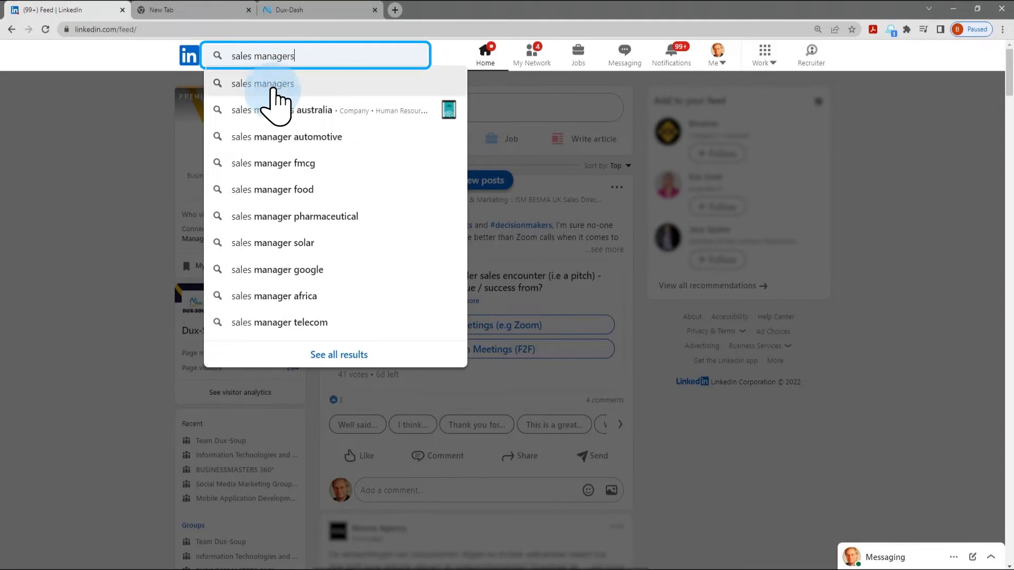
Step: Run a people search for 'sales managers' limited to the United States and 2nd-degree connections
{"action": "left_click", "coordinate": [263, 83]}
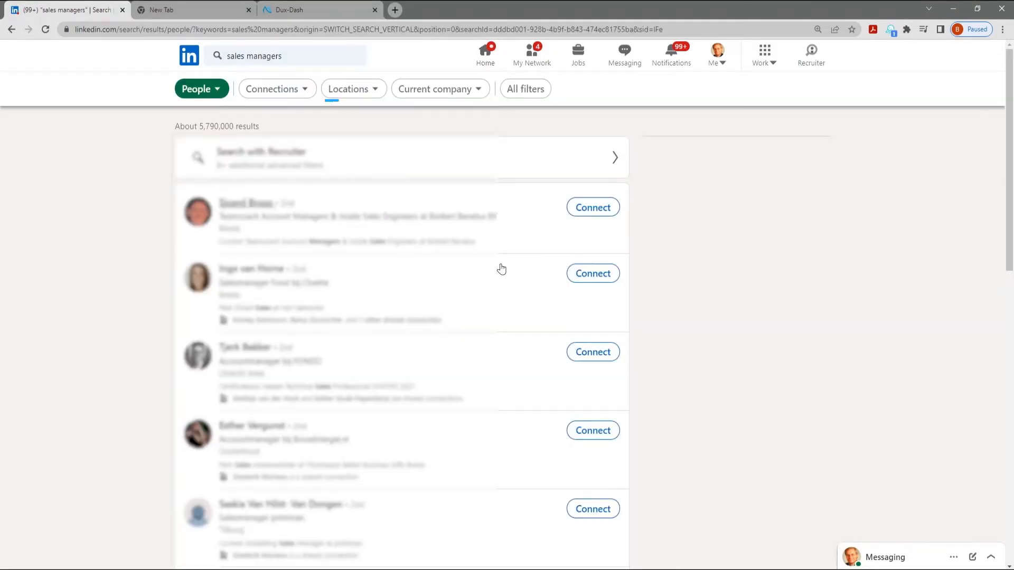
{"action": "left_click", "coordinate": [353, 89]}
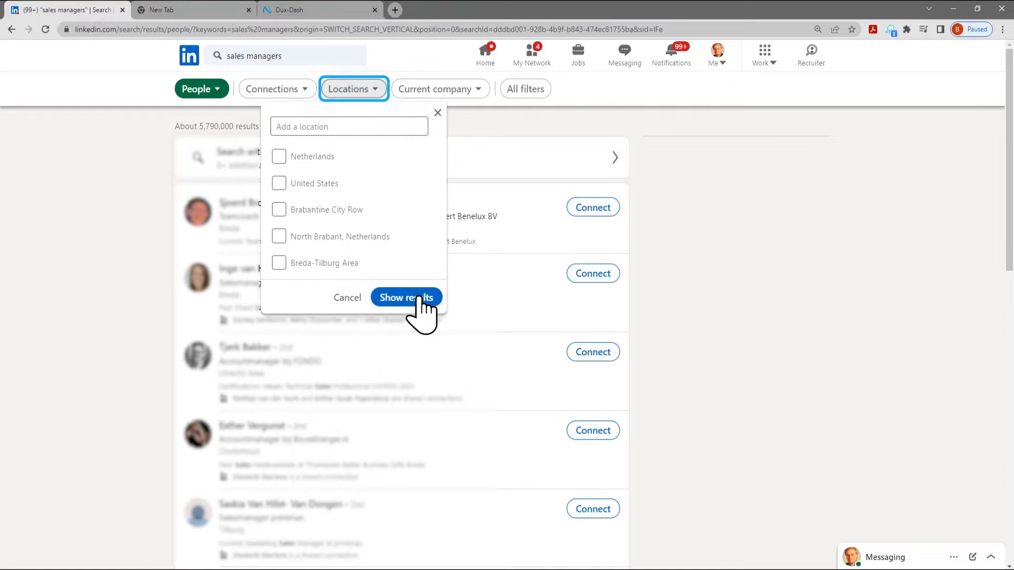
{"action": "left_click", "coordinate": [405, 297]}
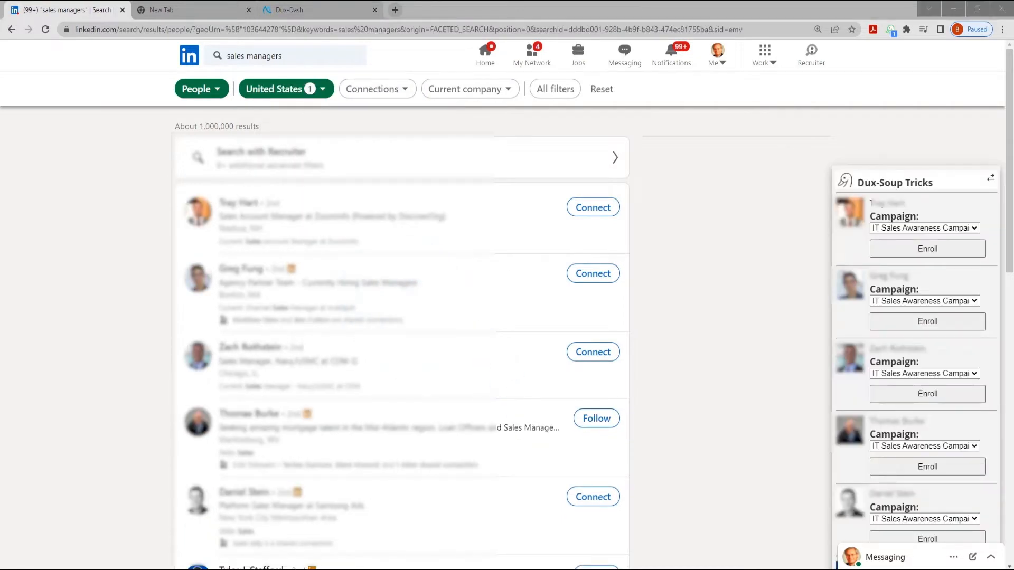
{"action": "left_click", "coordinate": [376, 89]}
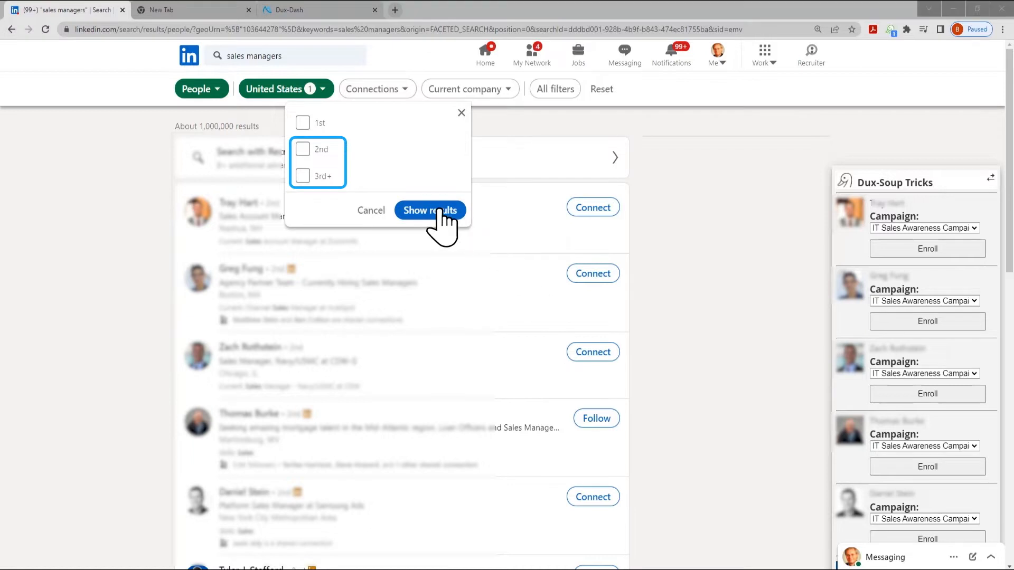
{"action": "left_click", "coordinate": [430, 210]}
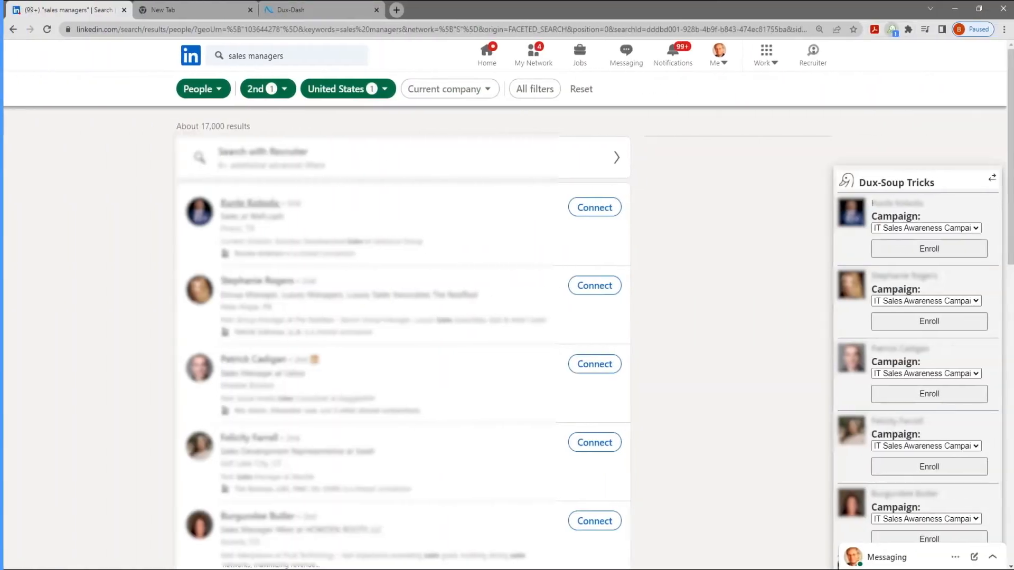
{"action": "mouse_move", "coordinate": [892, 30]}
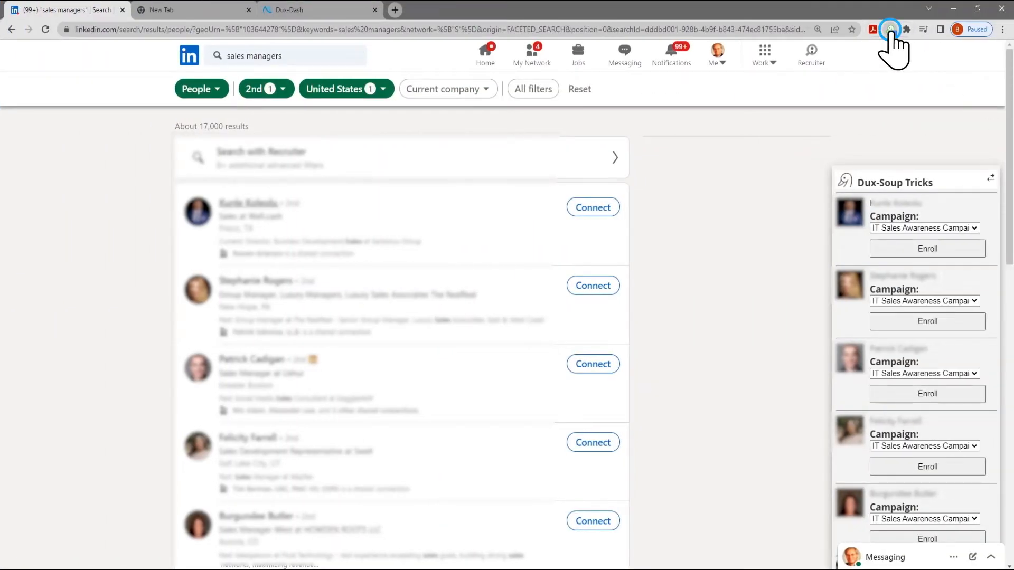
Step: Enable Dux-Soup's custom connection message starting 'Hi _FN_' about a shared interest in marketing
{"action": "left_click", "coordinate": [891, 30]}
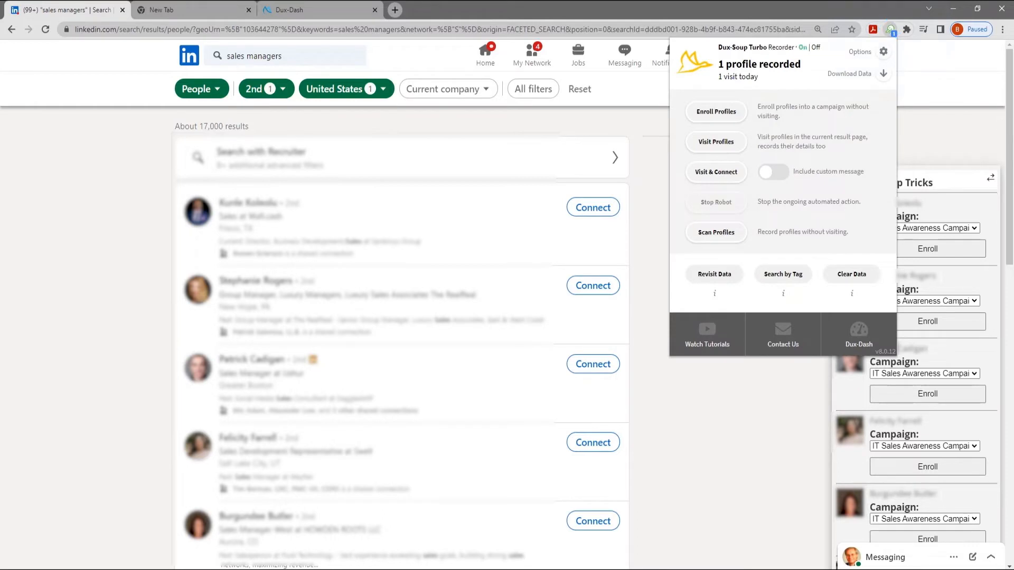
{"action": "left_click", "coordinate": [773, 171]}
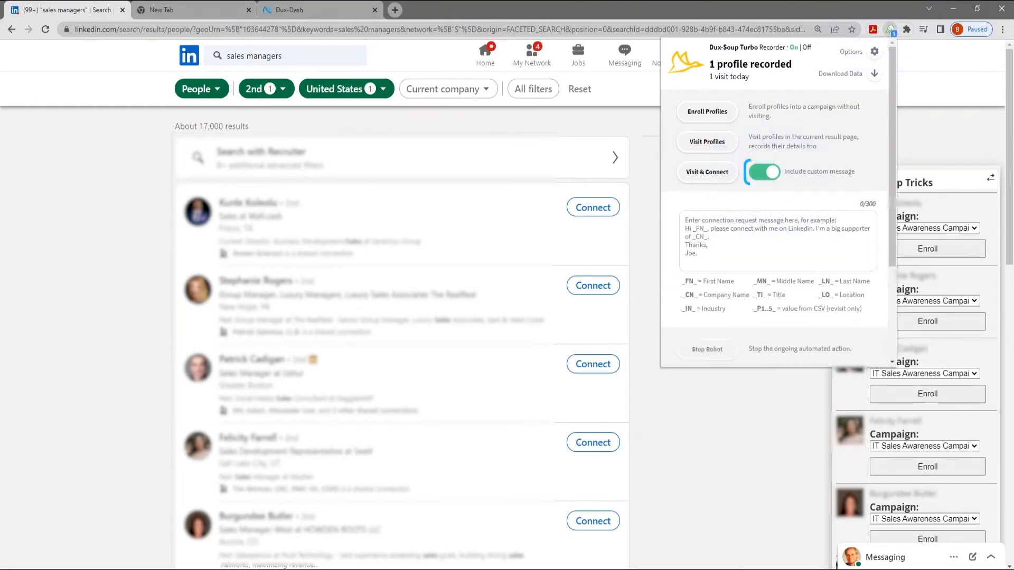
{"action": "type", "text": "Hi _"}
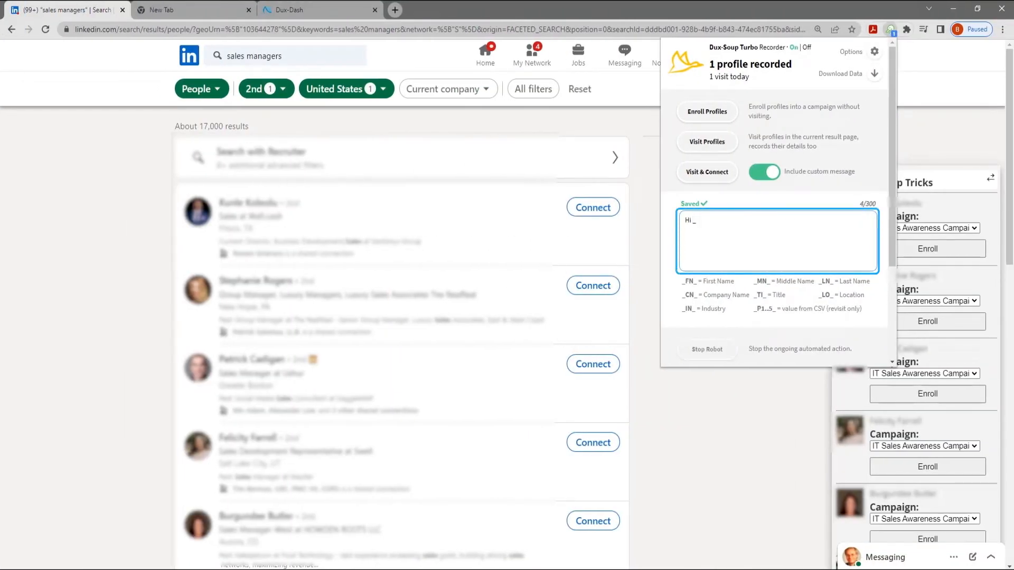
{"action": "type", "text": "FN_,"}
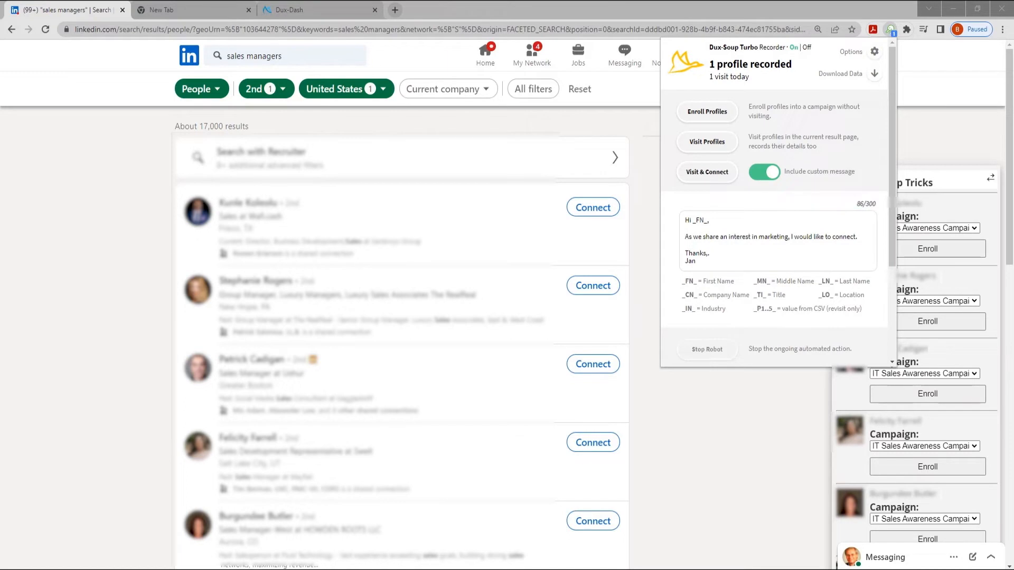
{"action": "left_click", "coordinate": [707, 172]}
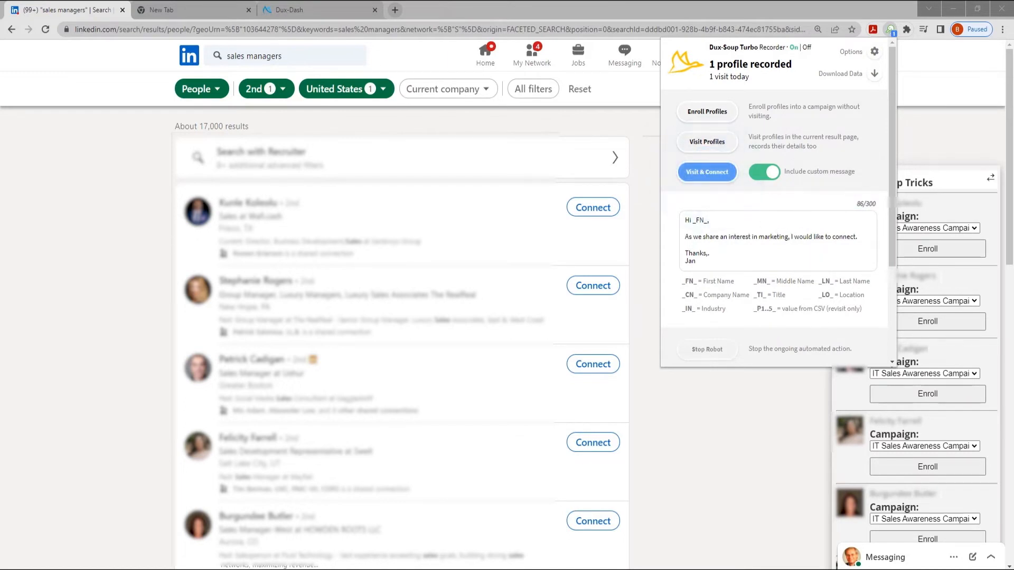
Step: Confirm the 'Starting auto-visit' prompt to begin visiting and connecting with the results
{"action": "left_click", "coordinate": [707, 171]}
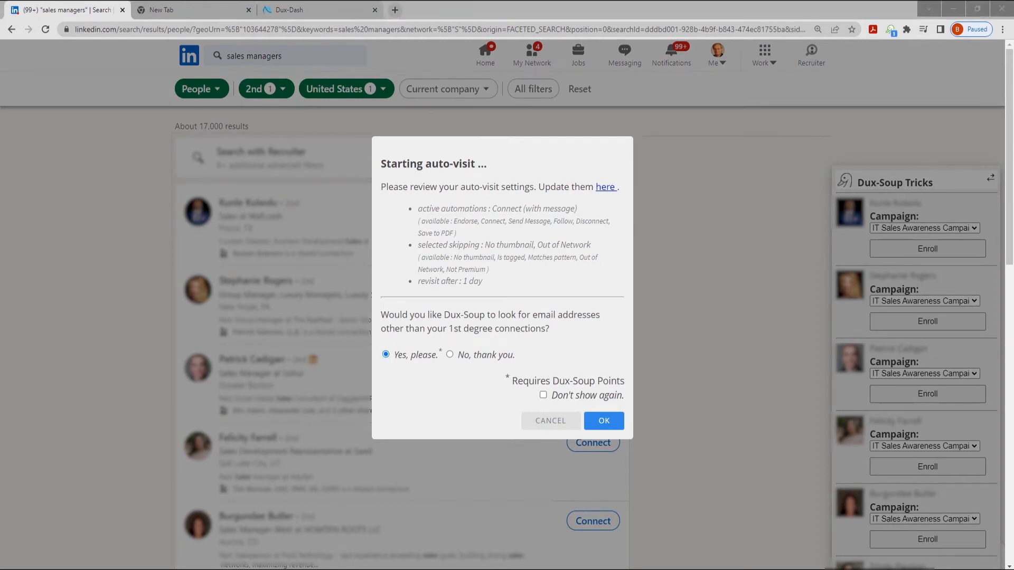
{"action": "left_click", "coordinate": [604, 422]}
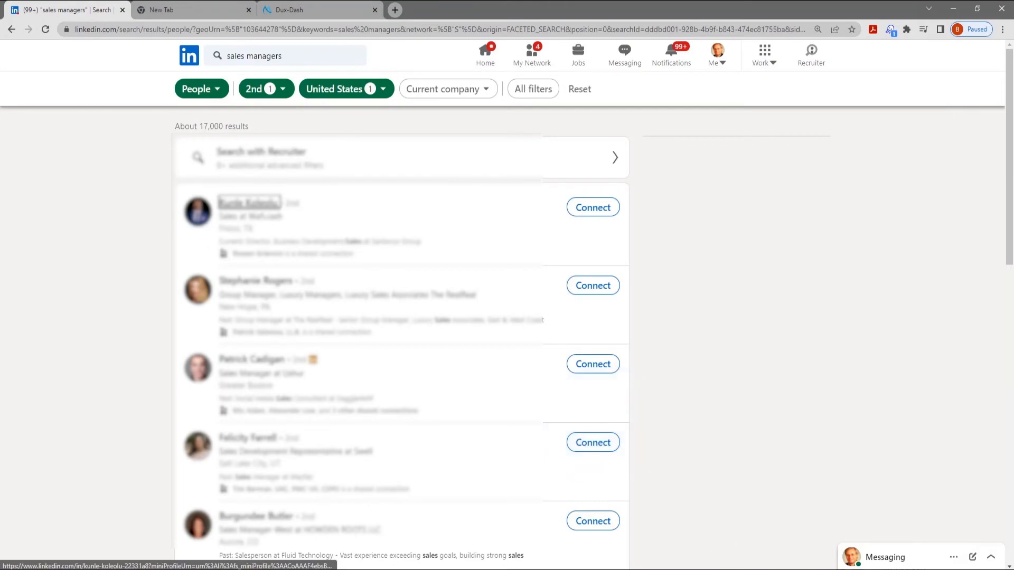